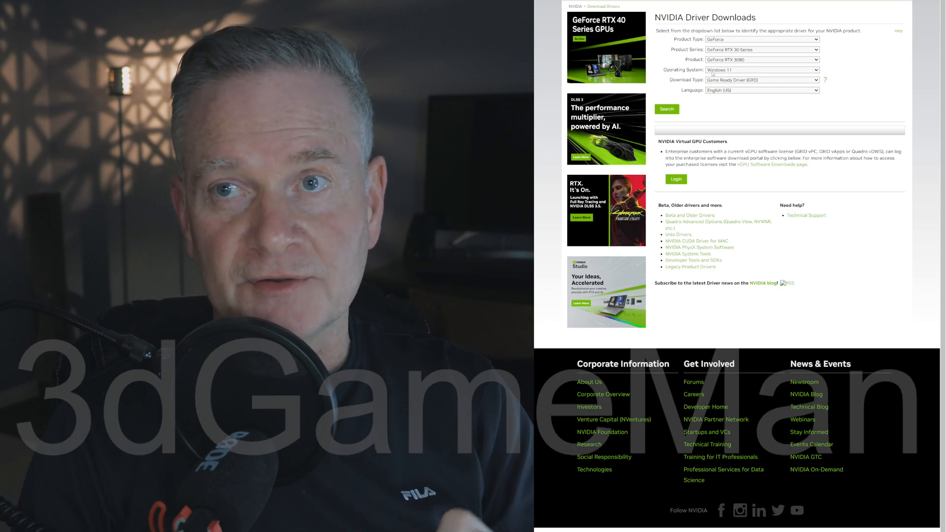
# Set Download Type to Game Ready Driver (GRD) and search, reaching the 537.42 result page.
pyautogui.click(761, 80)
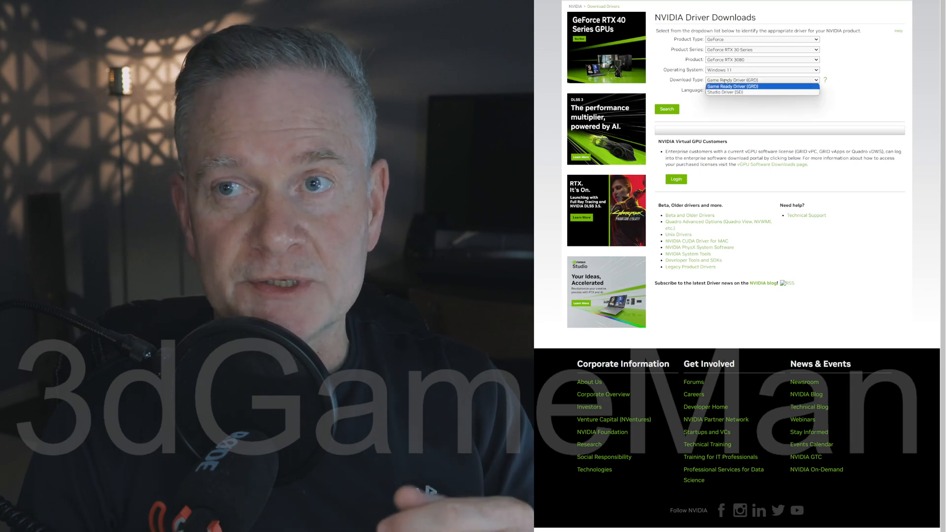
pyautogui.click(734, 86)
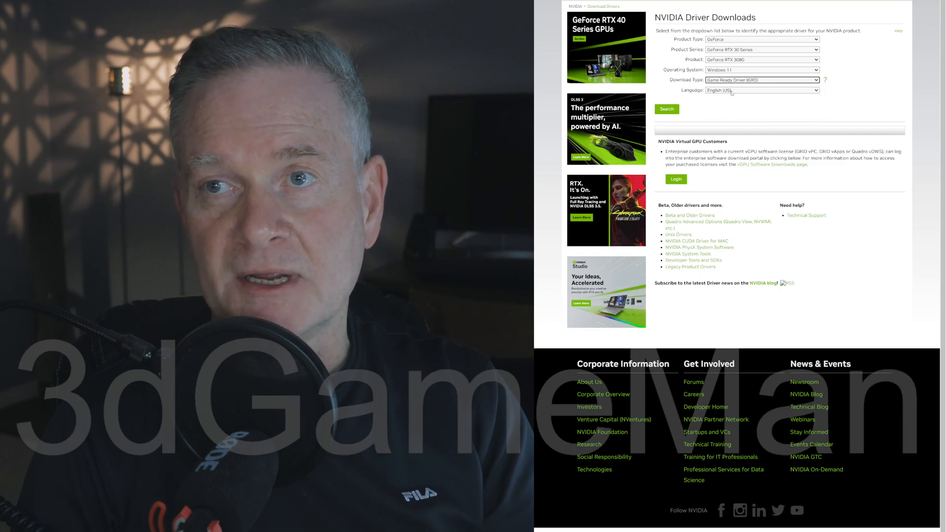
pyautogui.click(666, 109)
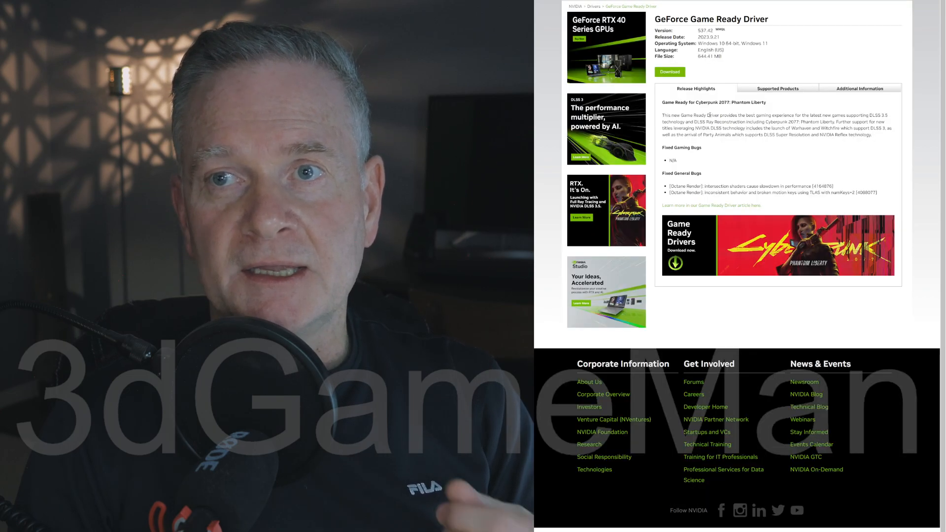